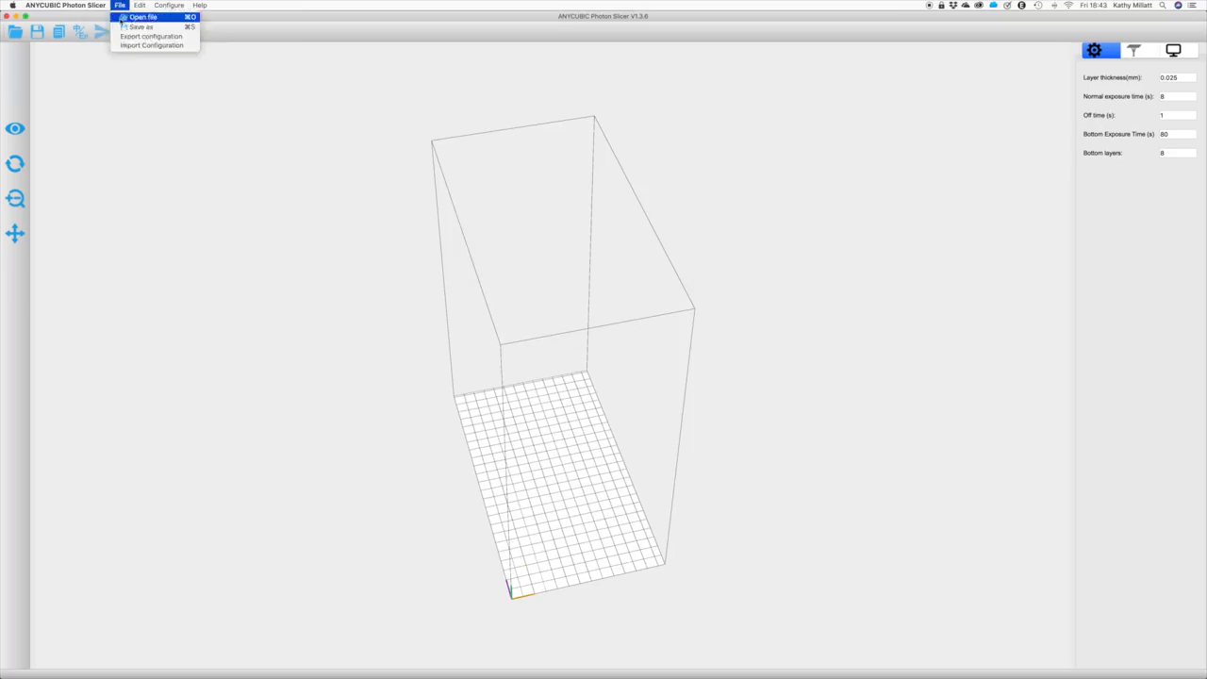
Step: Load the model files so four models sit side by side on the build plate
click(143, 17)
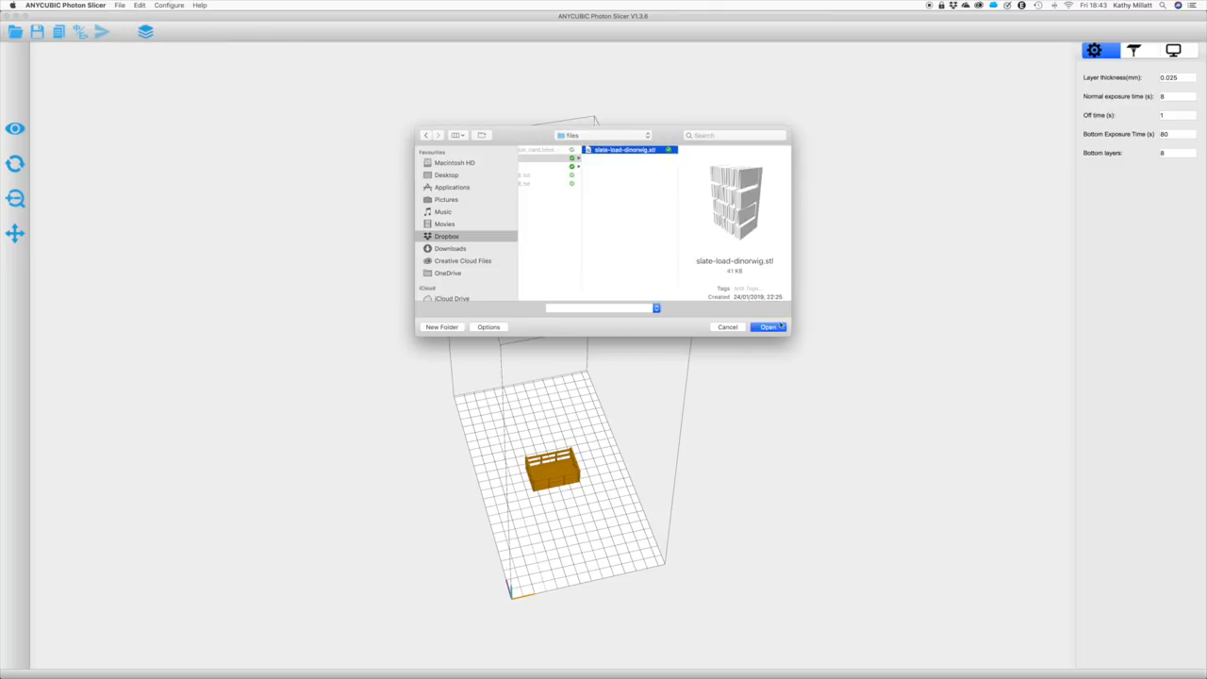
click(604, 136)
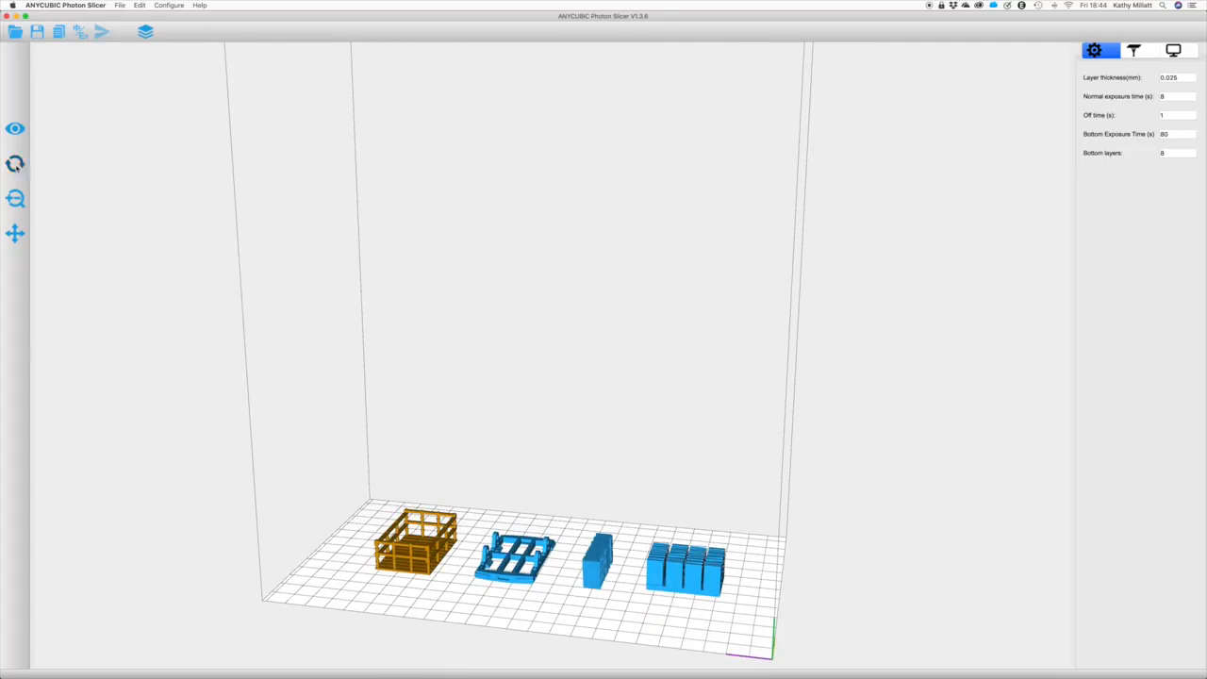
Step: Tilt each model and add Auto Support supports and rafts under all four pieces
click(15, 162)
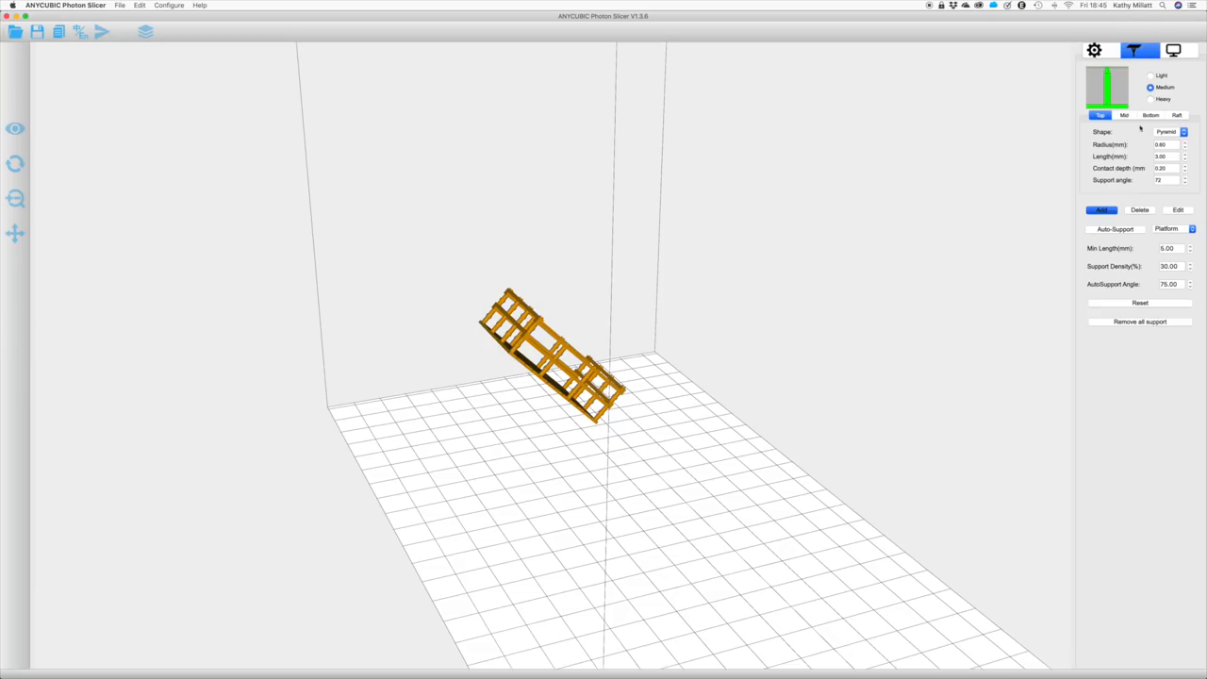
click(1151, 115)
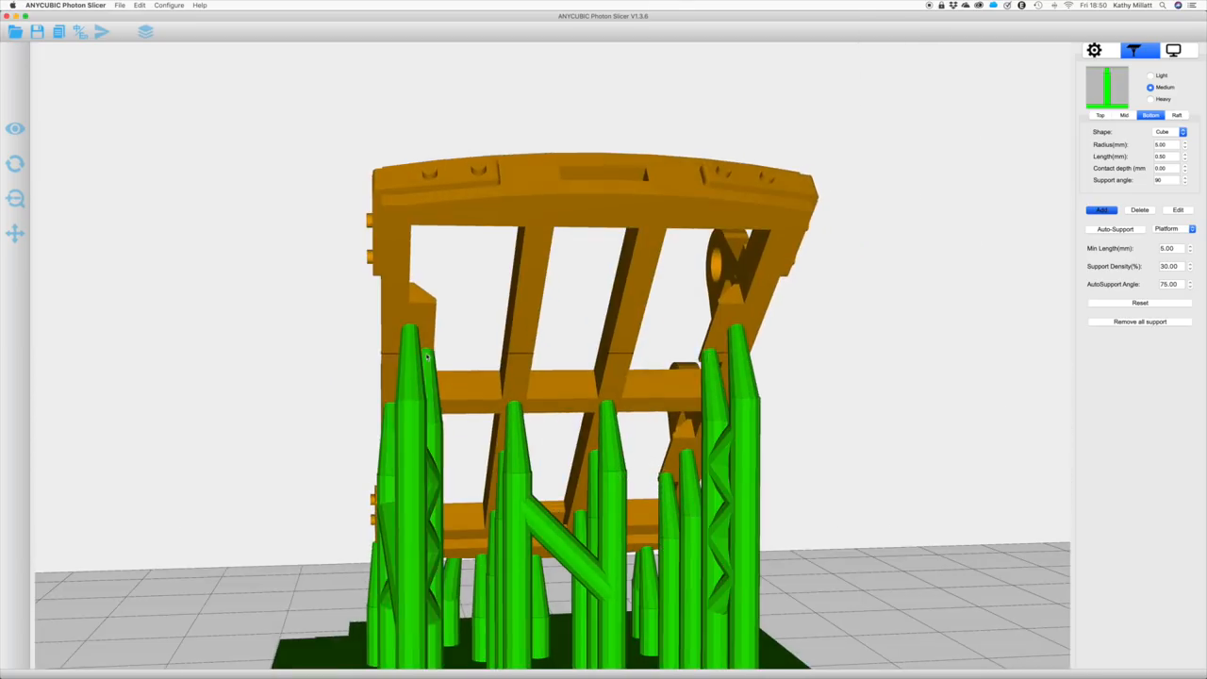
click(1094, 49)
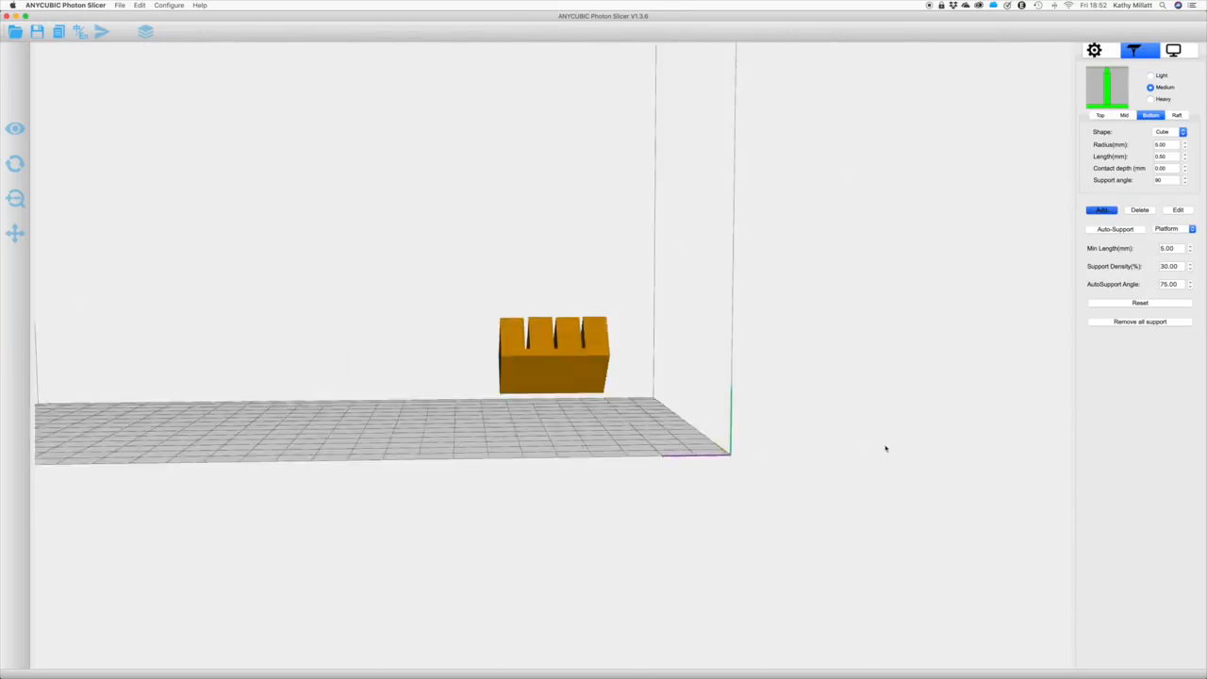
click(1115, 228)
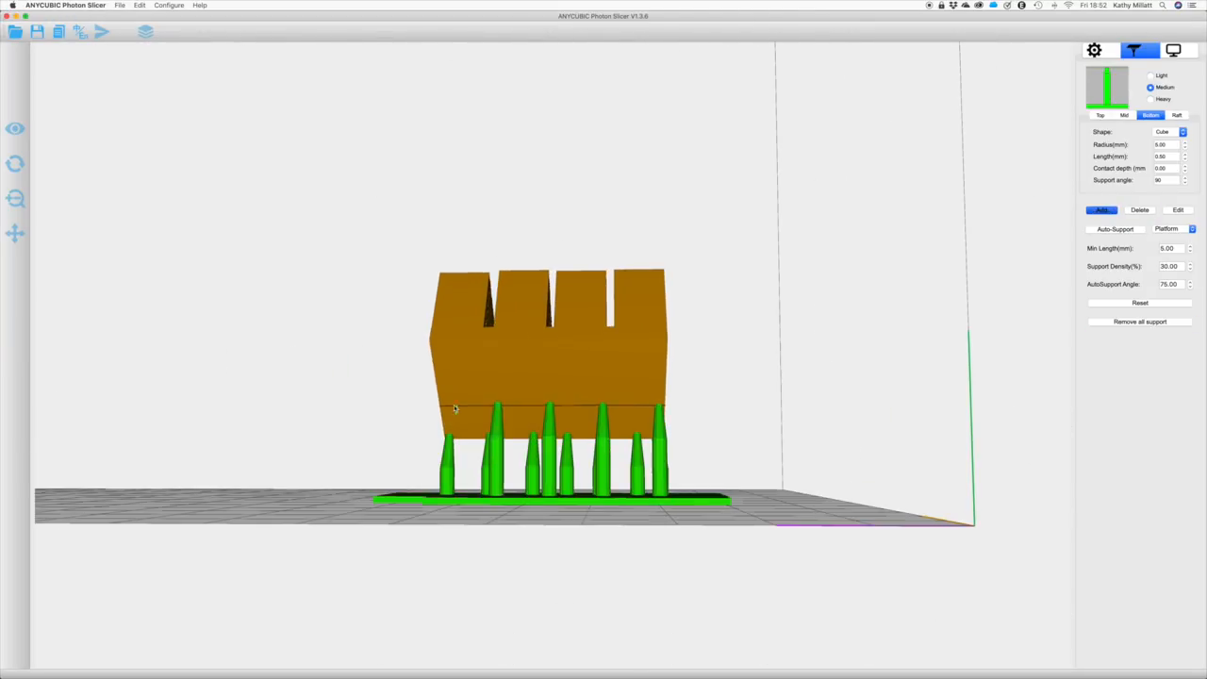
click(1094, 49)
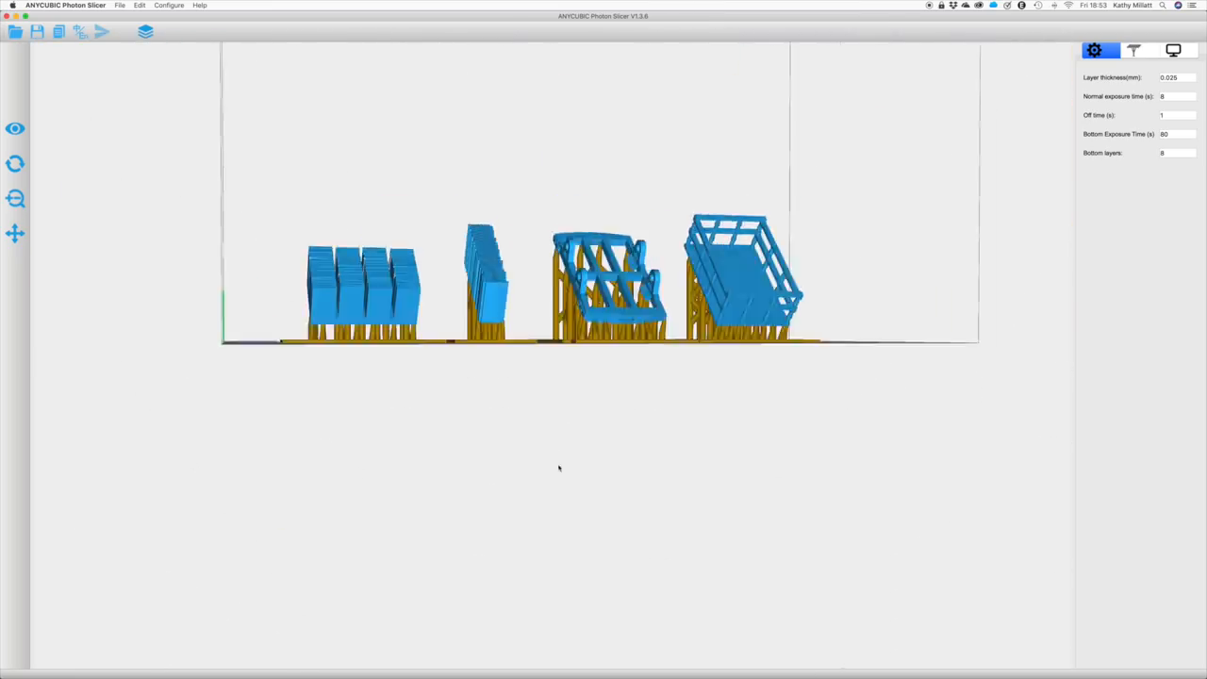
click(102, 30)
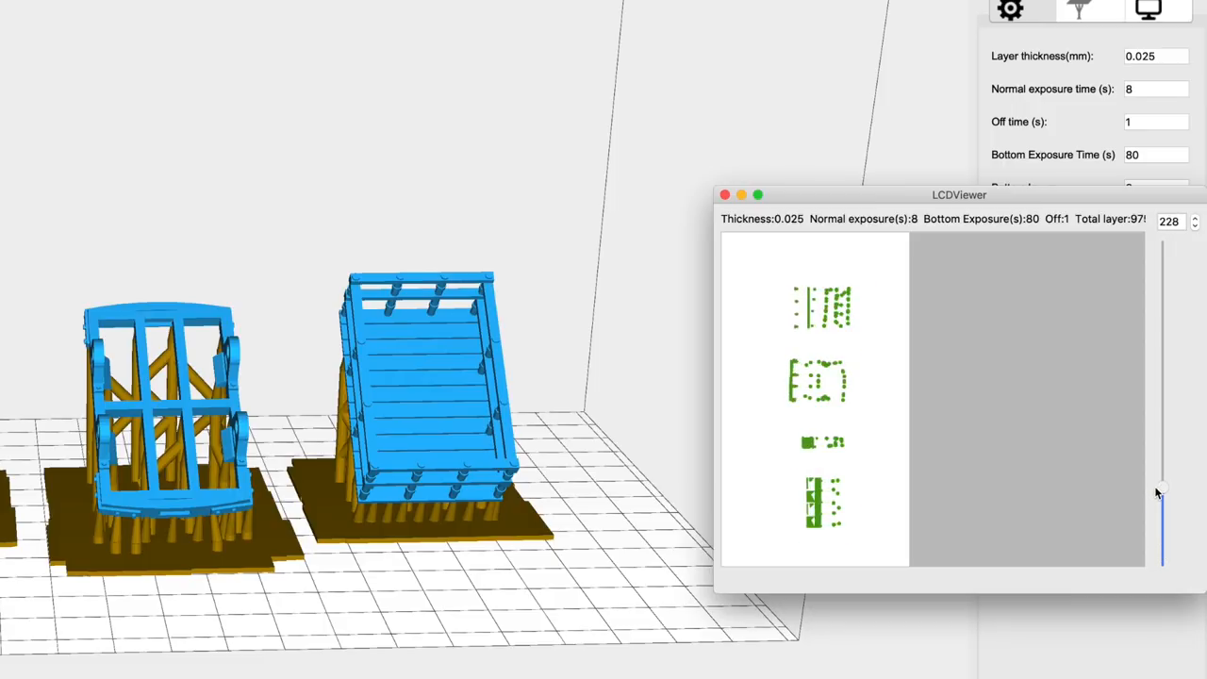
Step: Step the LCDViewer preview up from mid-print through layer 834 to the final layer 974
drag(1160, 490, 1160, 443)
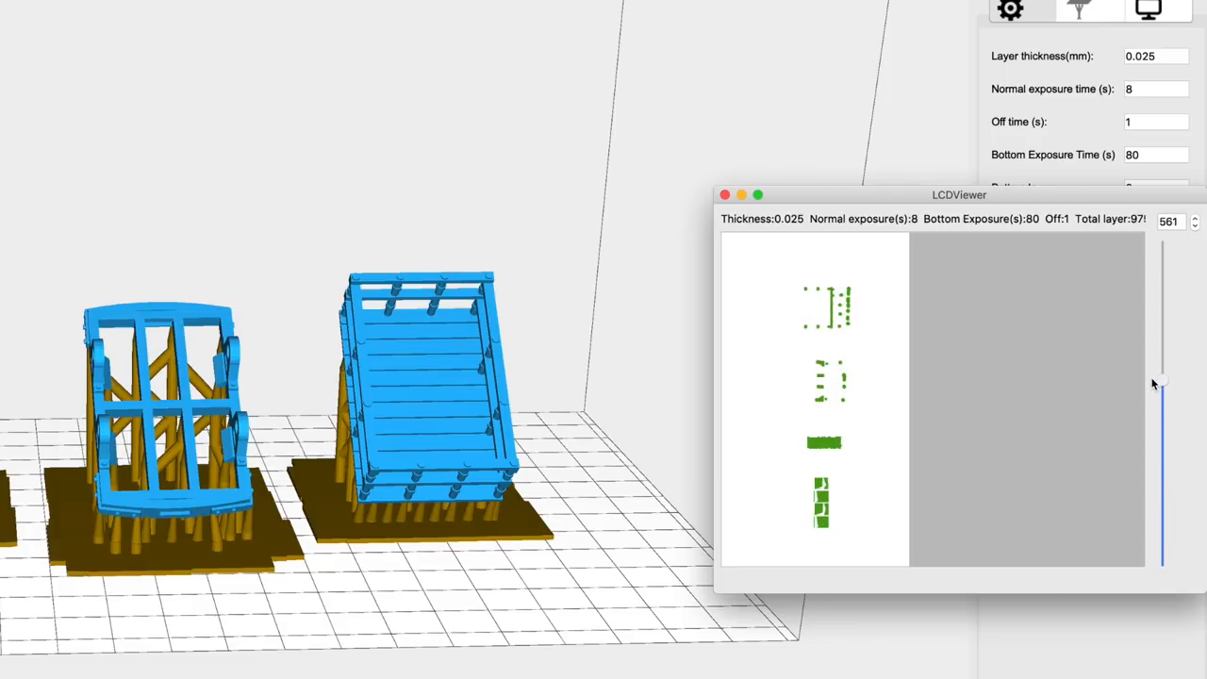
drag(1162, 385, 1162, 290)
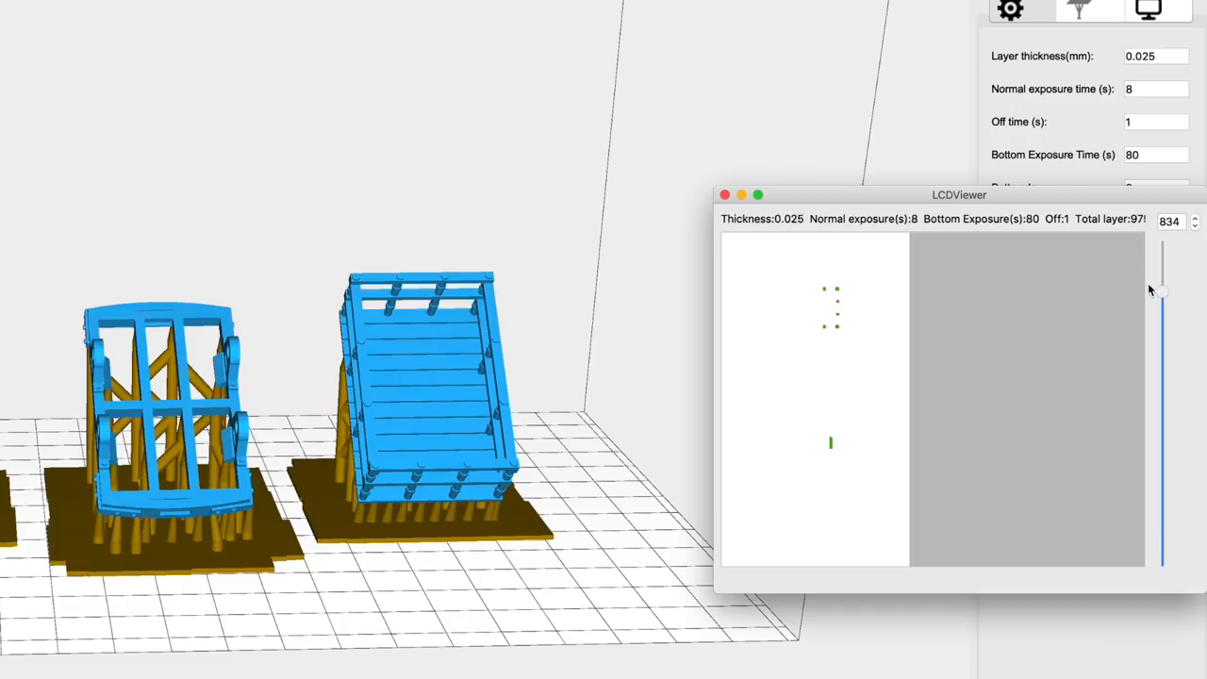
drag(1162, 290, 1162, 247)
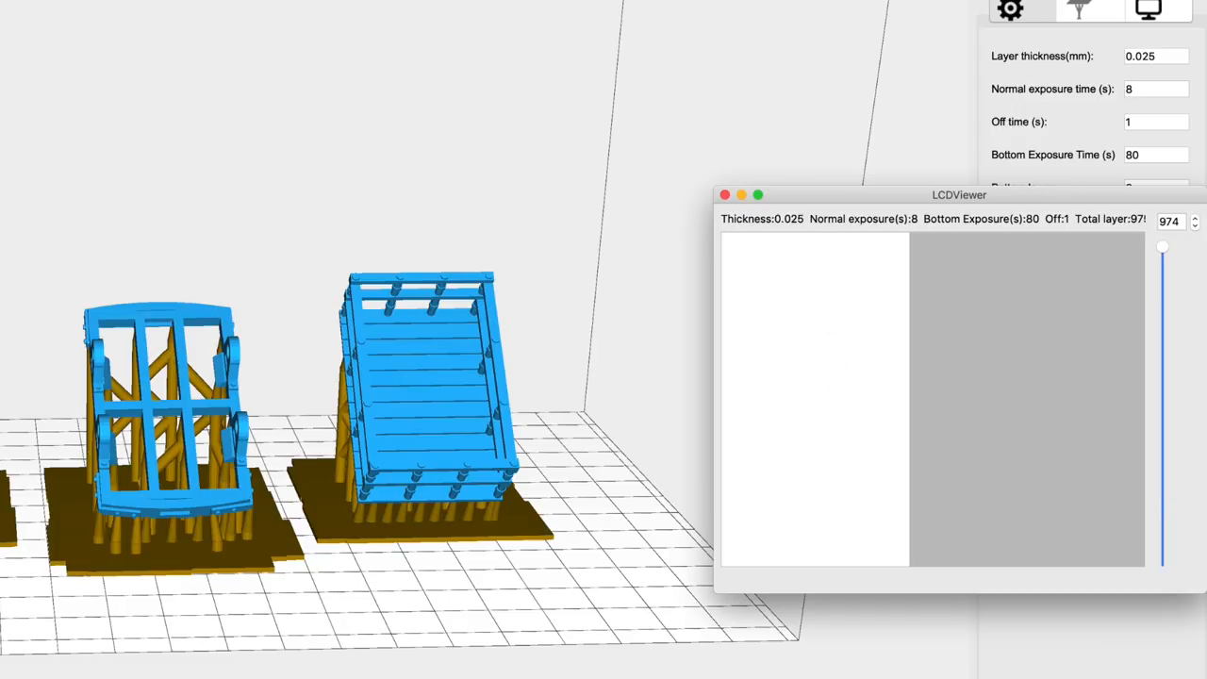
mouse_move(679, 568)
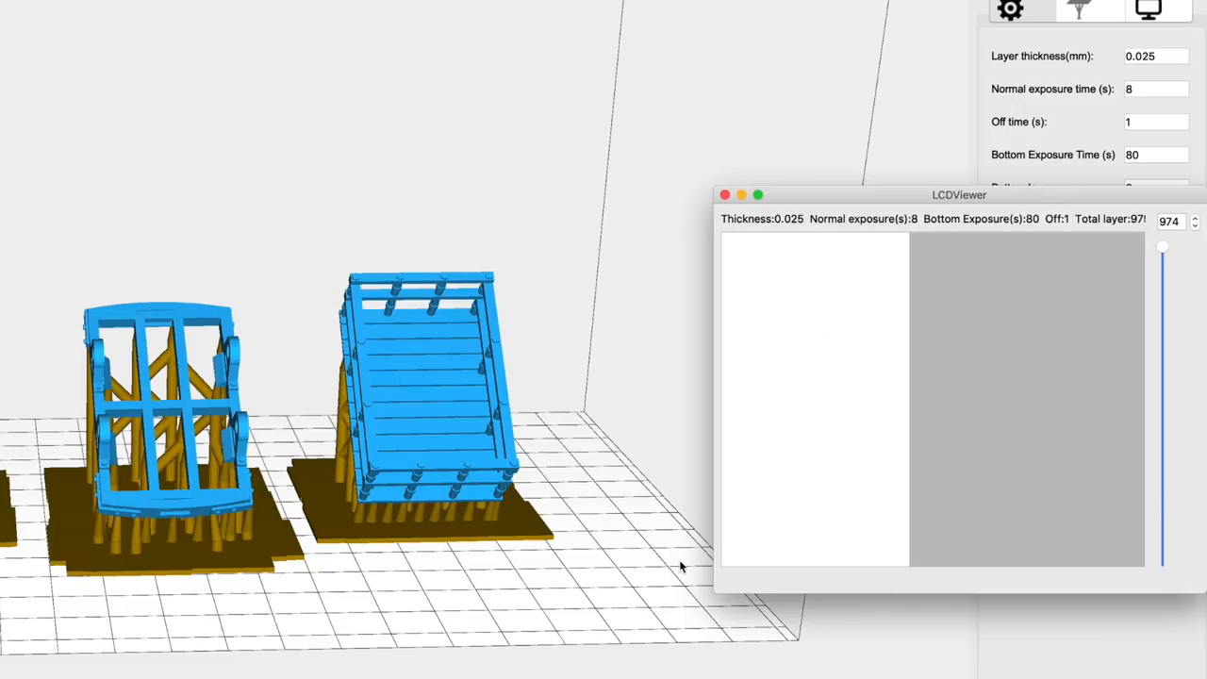